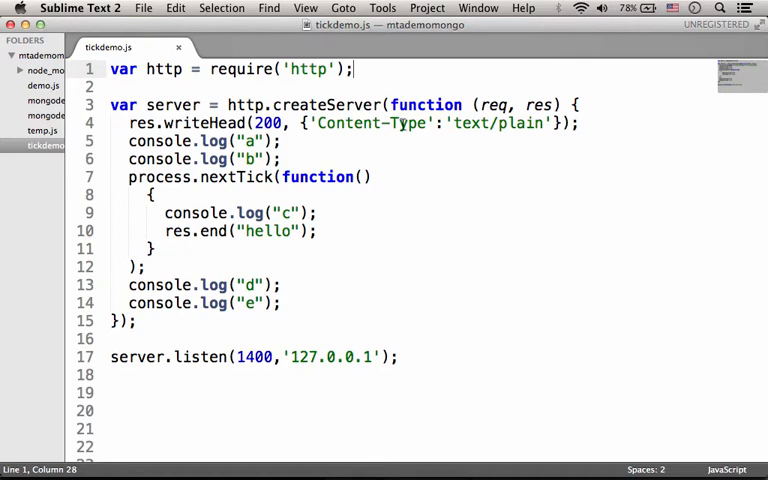
pyautogui.moveTo(398, 170)
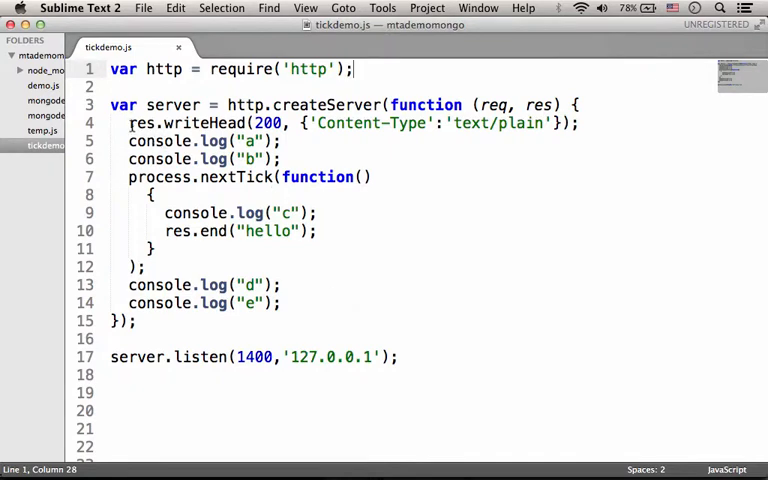
# - Highlight the console.log('a') line, then run 'node tickdemo.js' in Terminal
pyautogui.moveTo(128, 122); pyautogui.dragTo(284, 304)
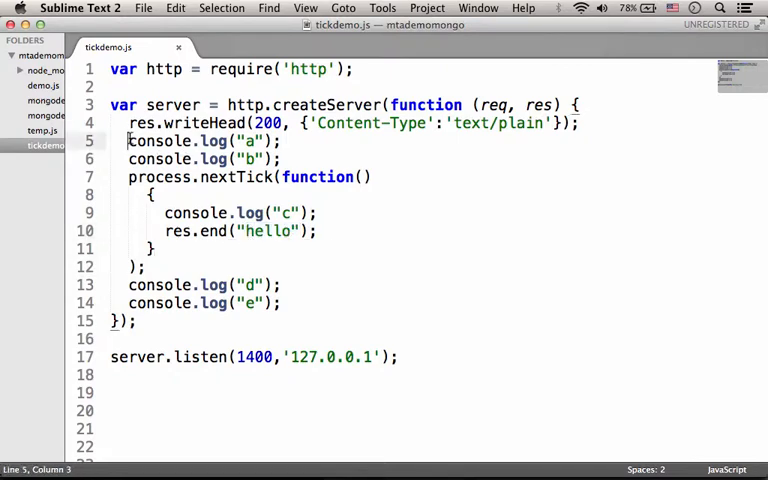
pyautogui.tripleClick(200, 140)
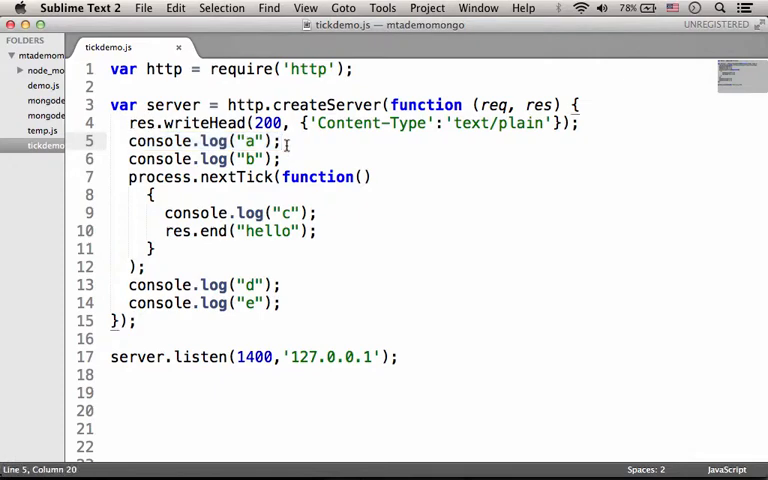
pyautogui.moveTo(344, 150)
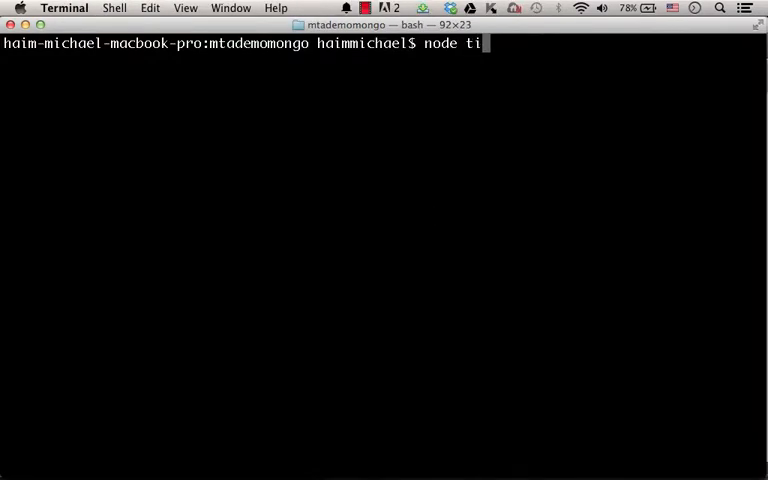
pyautogui.press('Return')
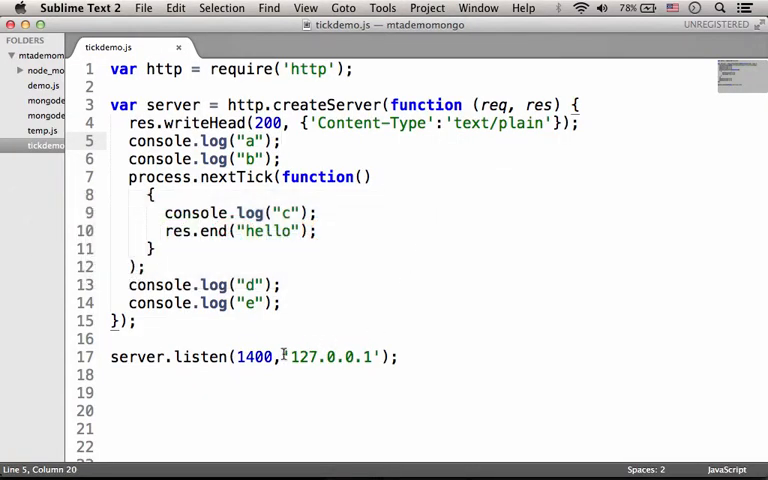
pyautogui.moveTo(288, 356); pyautogui.dragTo(378, 356)
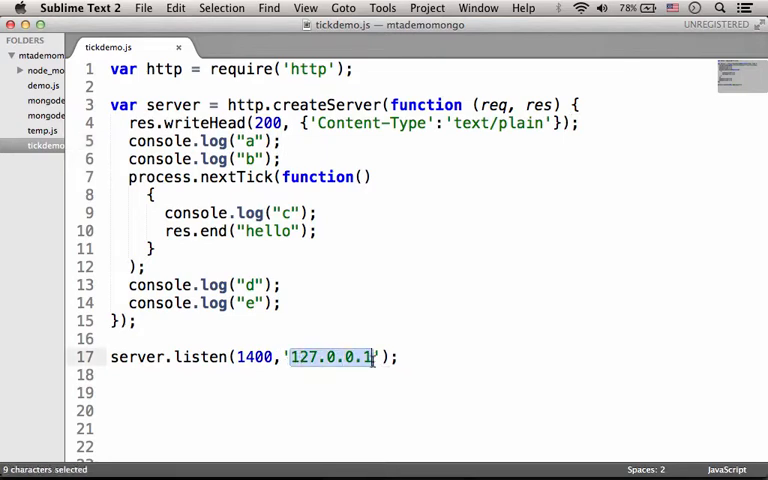
pyautogui.doubleClick(252, 356)
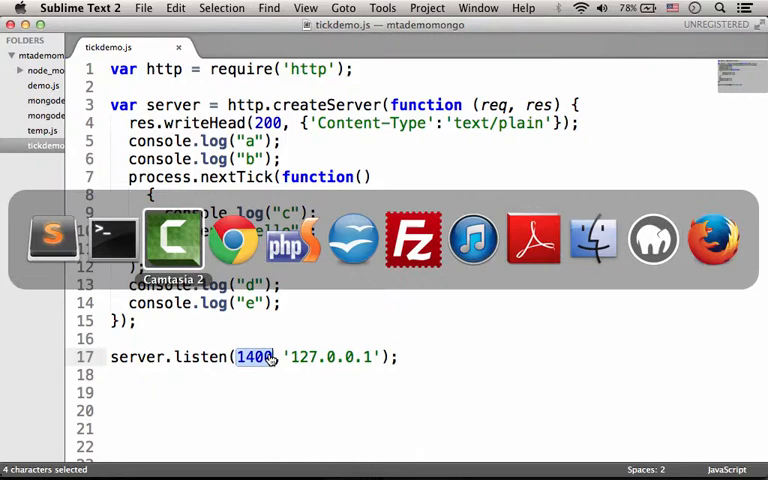
pyautogui.click(232, 240)
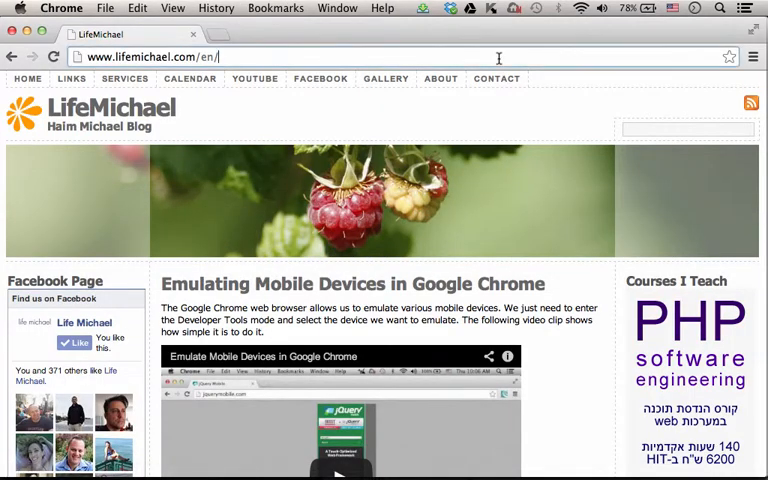
pyautogui.write('http://127.0.0.')
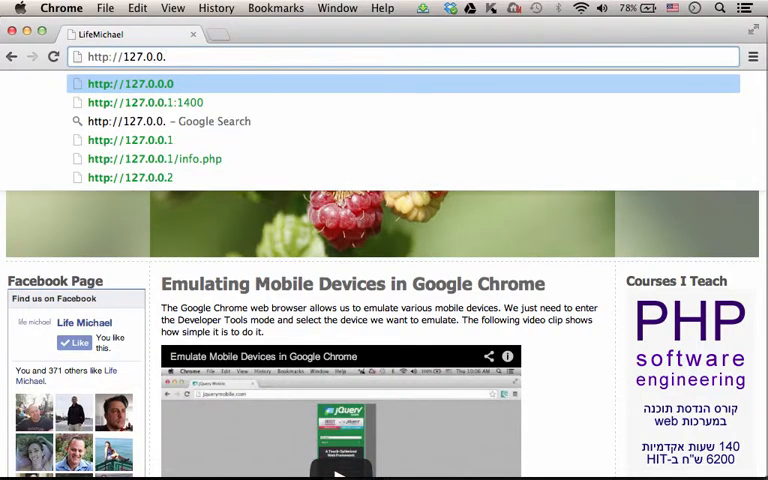
pyautogui.click(144, 102)
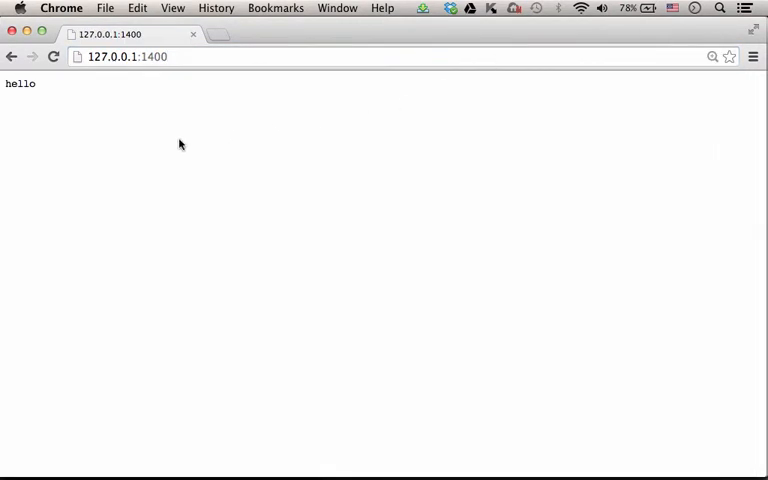
pyautogui.moveTo(96, 136)
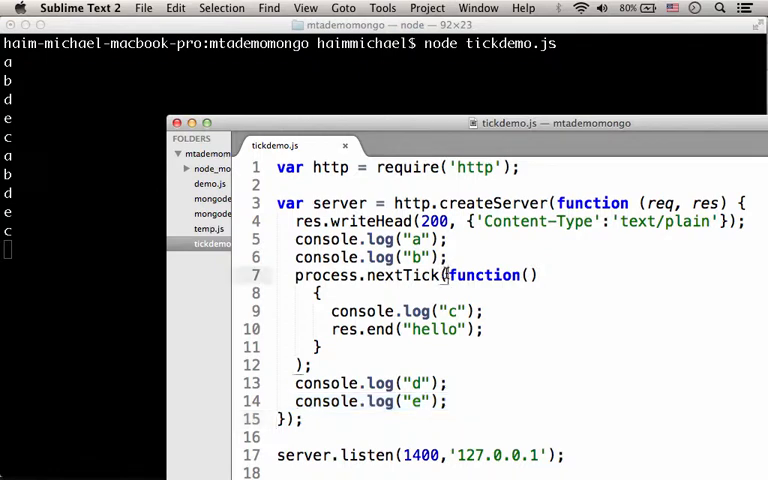
# - Highlight the process.nextTick callback to explain why c logs after a, b, d, e
pyautogui.moveTo(448, 276); pyautogui.dragTo(320, 346)
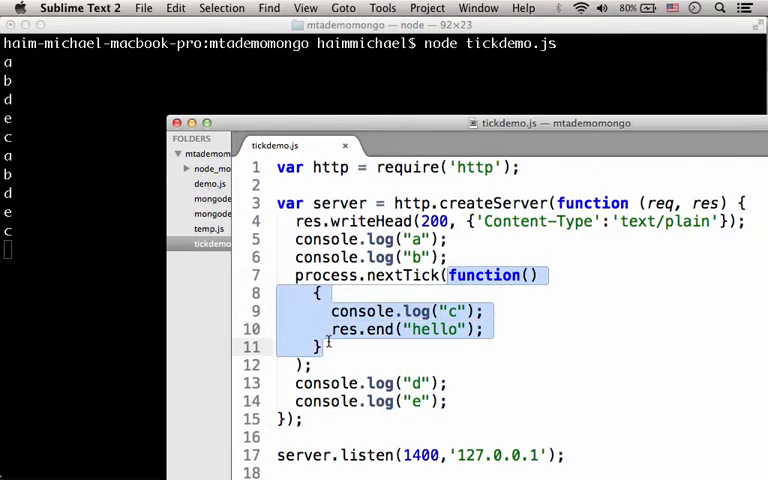